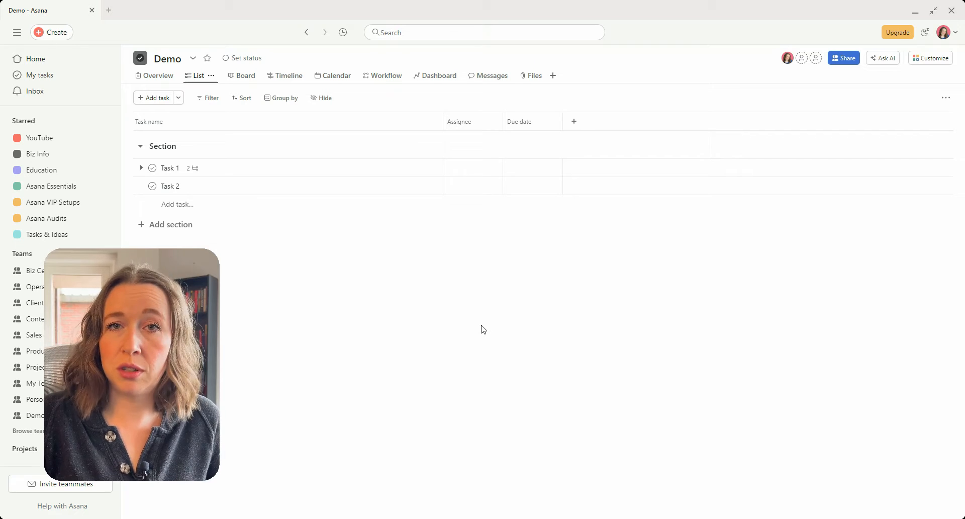
mouse_move(424, 285)
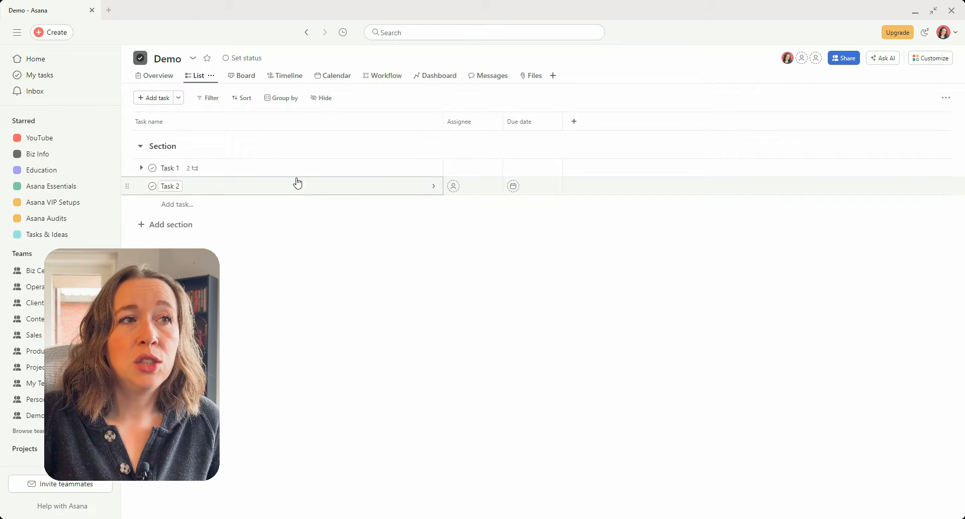
mouse_move(278, 281)
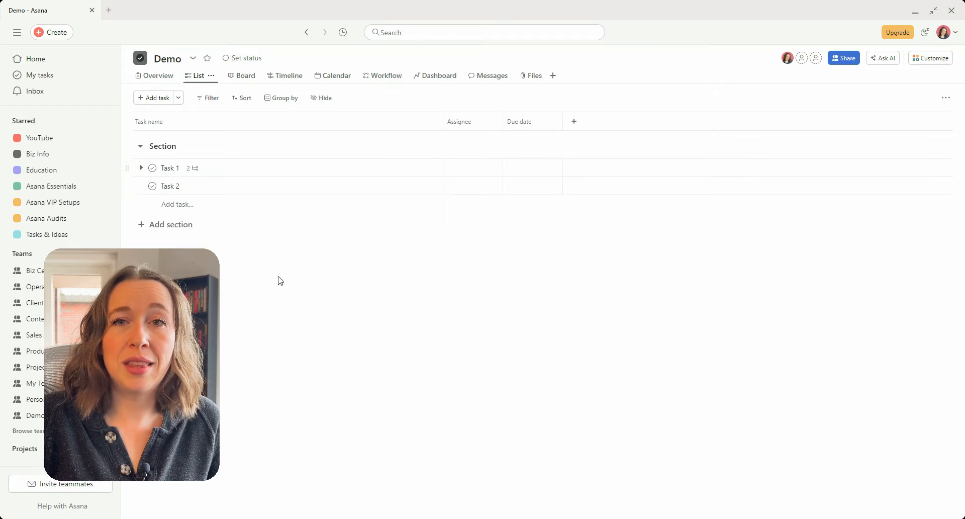
mouse_move(240, 190)
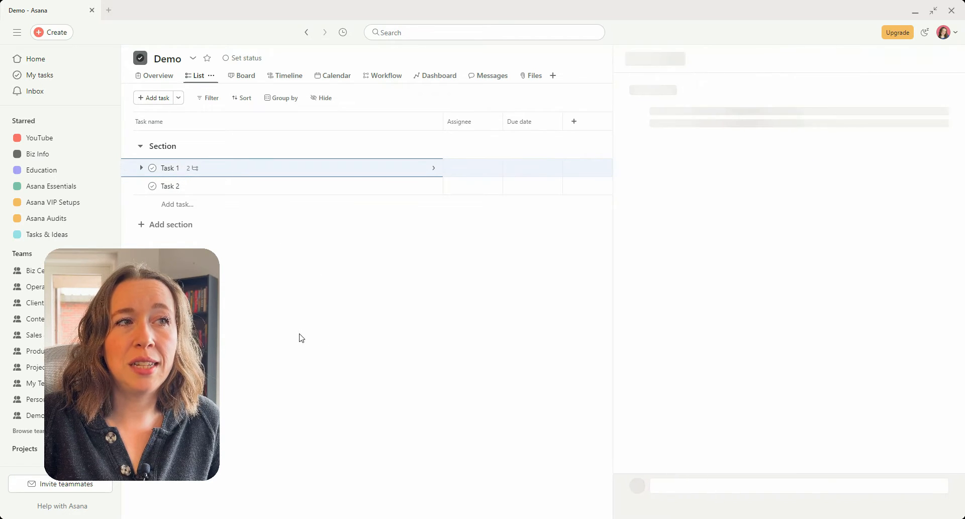
Convert Subtask 1 of Task 1 into a subtask of Task 2 via Convert to > Subtask
left_click(169, 167)
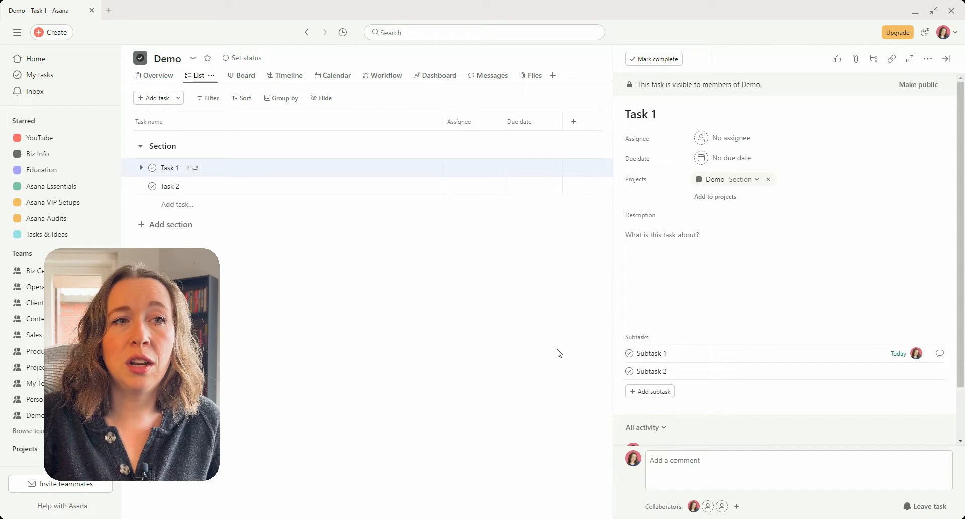
mouse_move(941, 353)
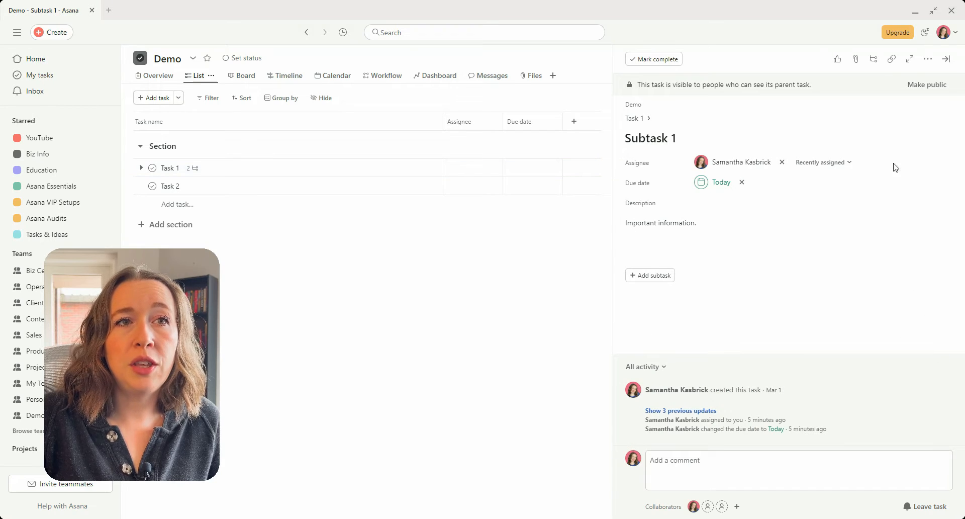
left_click(929, 59)
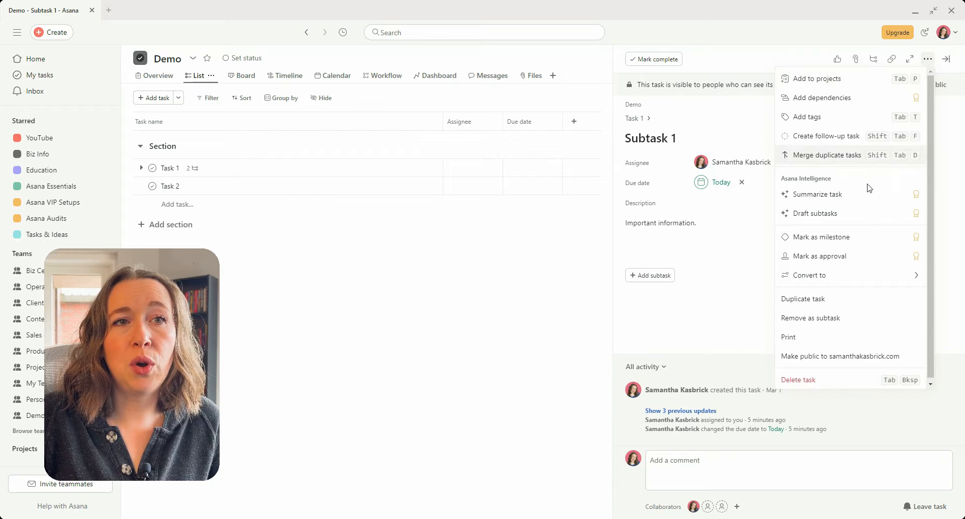
left_click(808, 275)
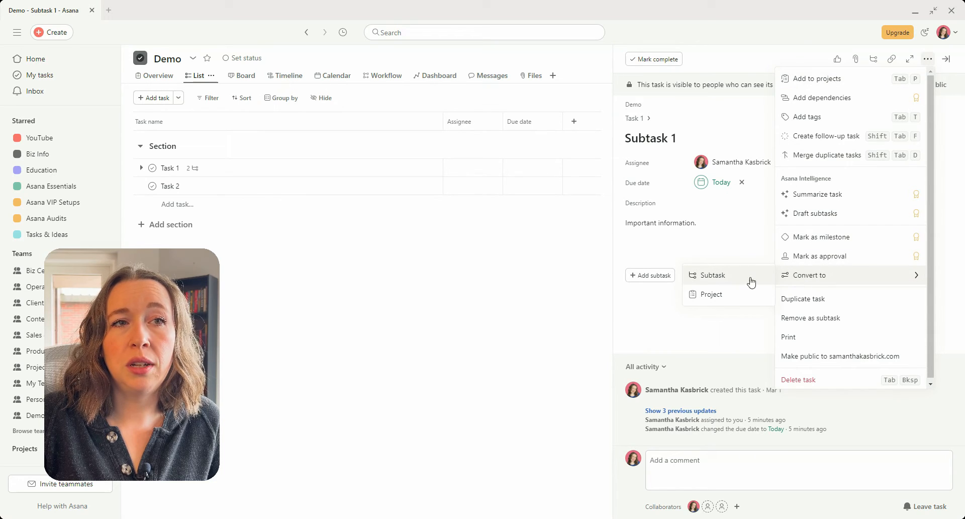
left_click(711, 275)
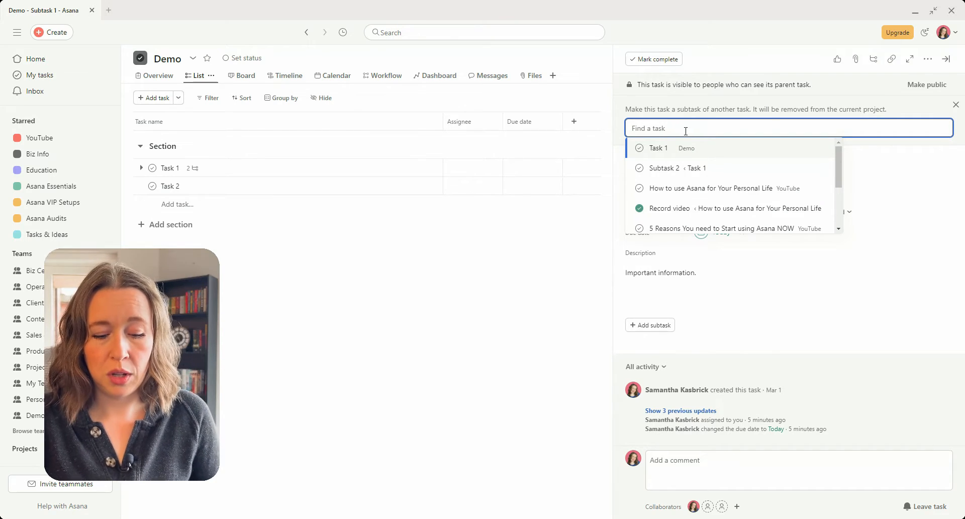
type("task 2")
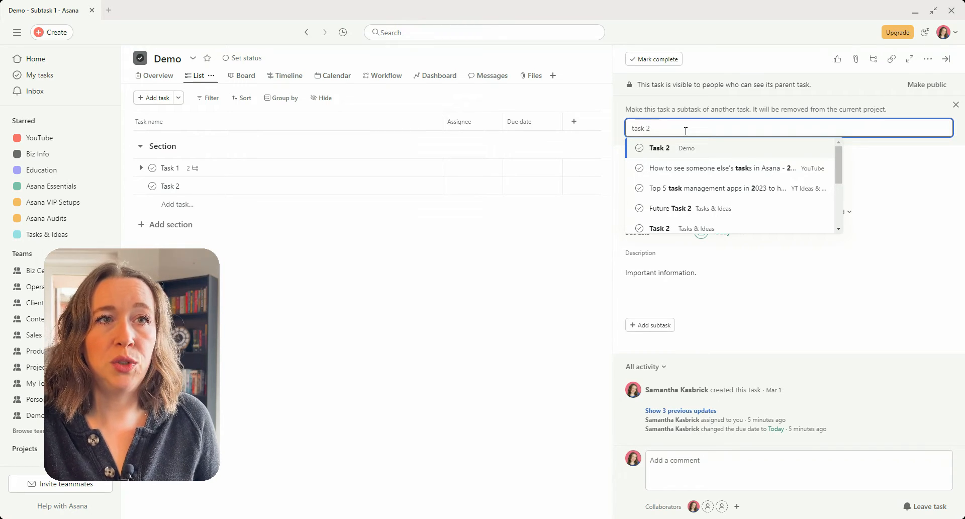
left_click(658, 148)
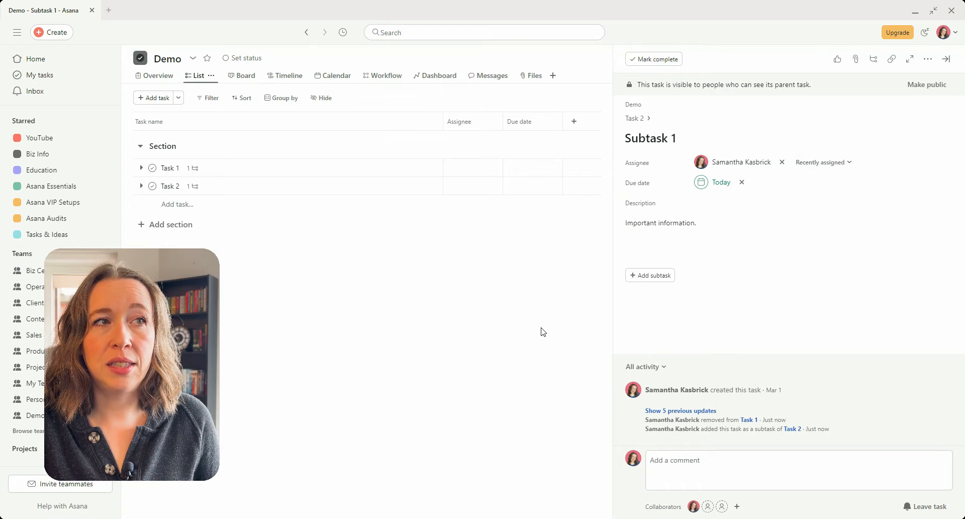
left_click(947, 58)
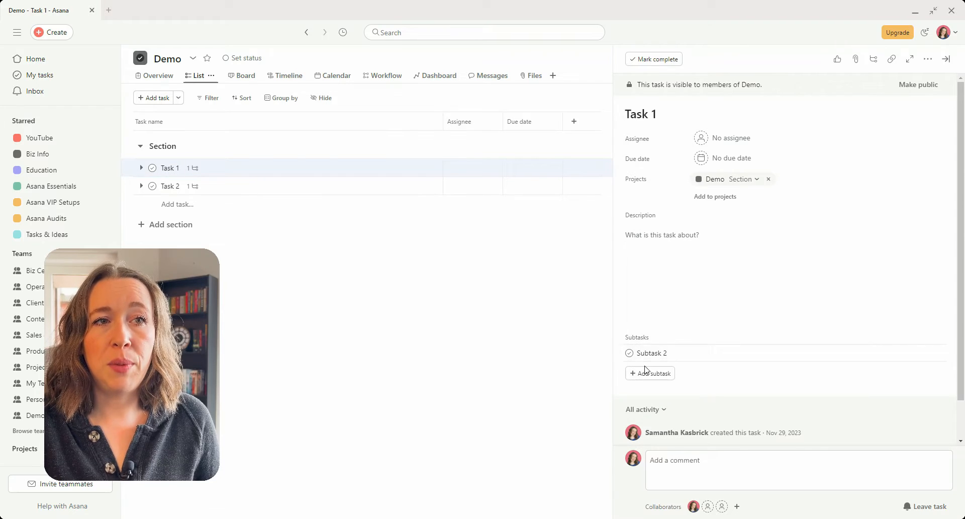
Drag Subtask 1 from Task 2 back onto Task 1 and verify it sits under Task 1
left_click(169, 186)
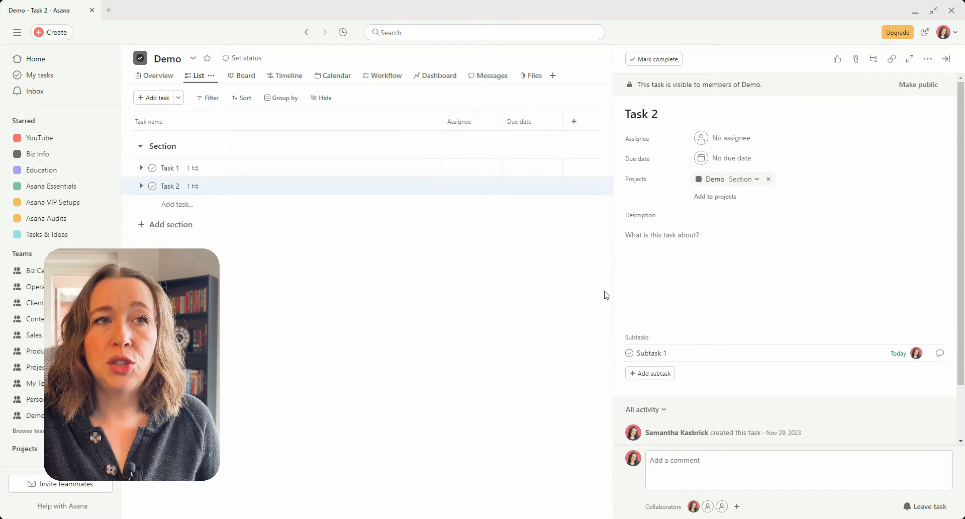
mouse_move(634, 329)
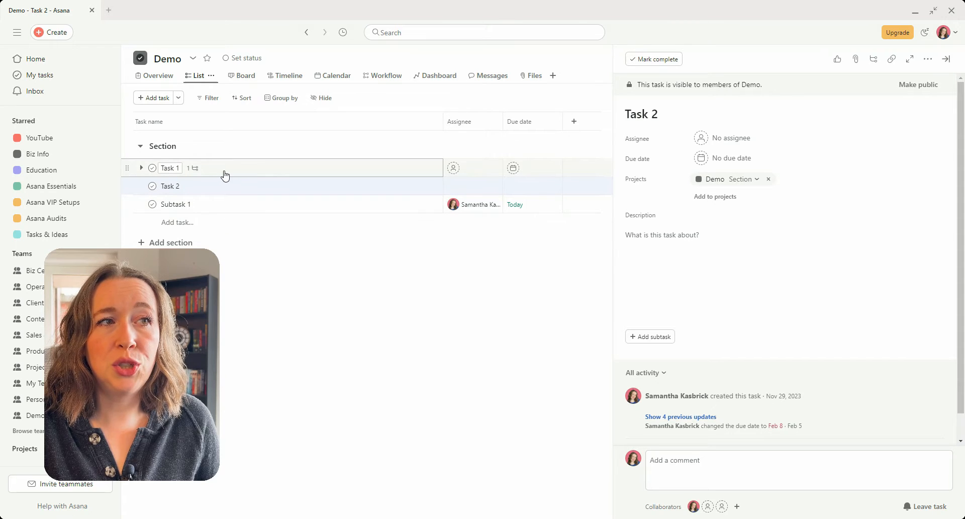
left_click(170, 167)
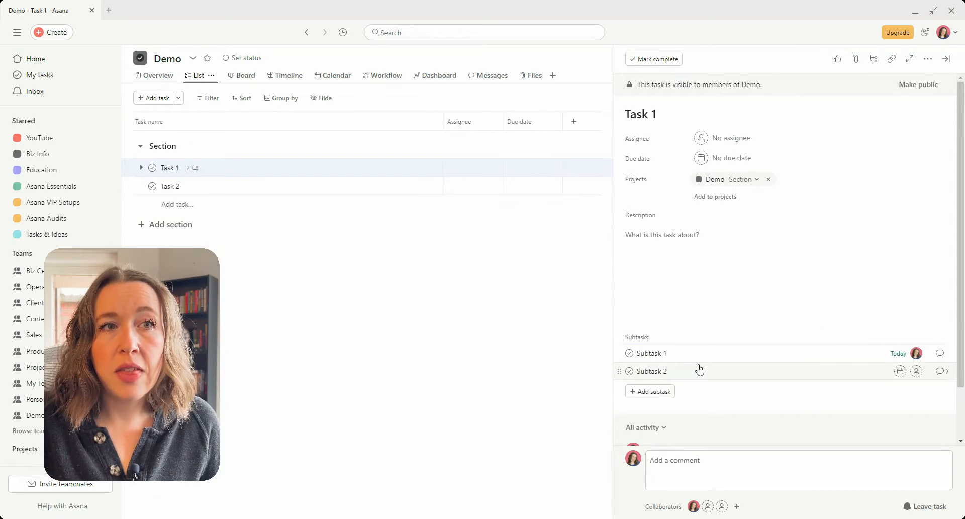
left_click(651, 353)
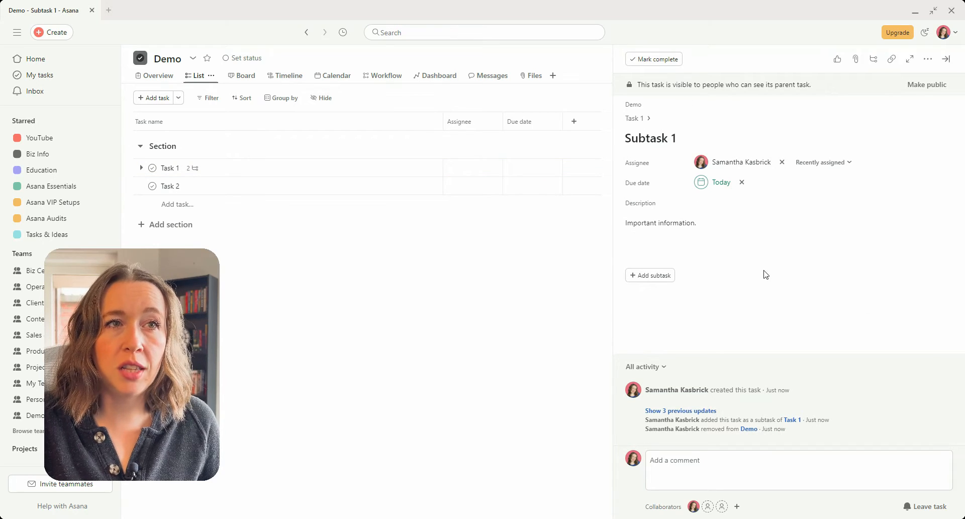
left_click(634, 118)
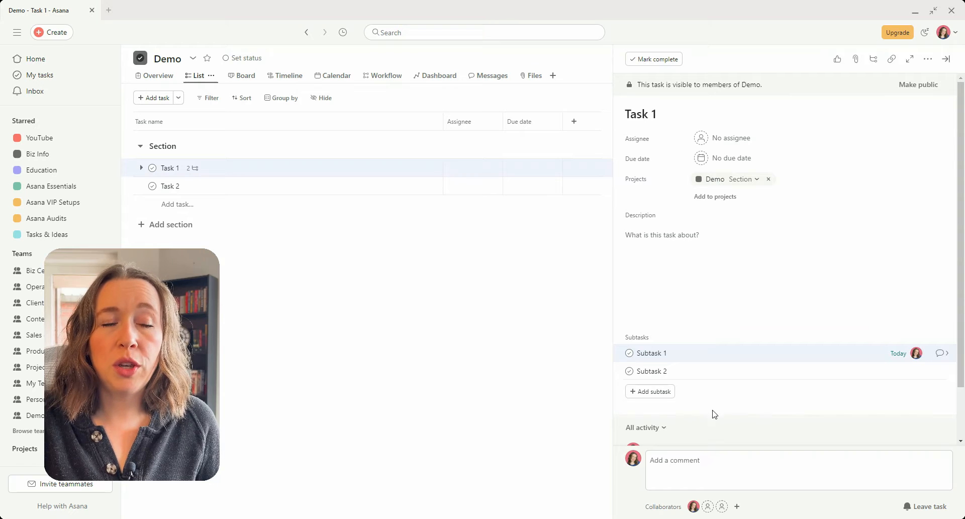
Copy the name Subtask 1 from Task 1 and add it as a new subtask of Task 2
double_click(651, 353)
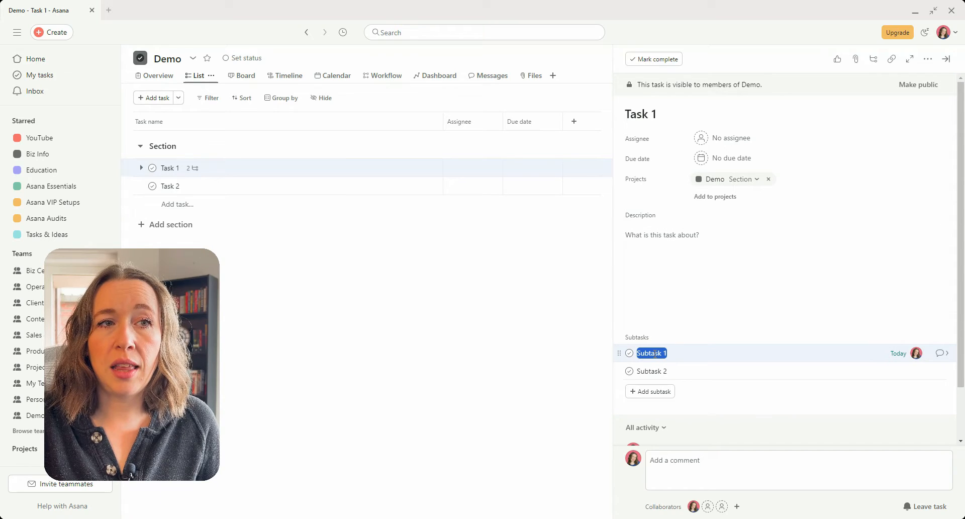
mouse_move(698, 423)
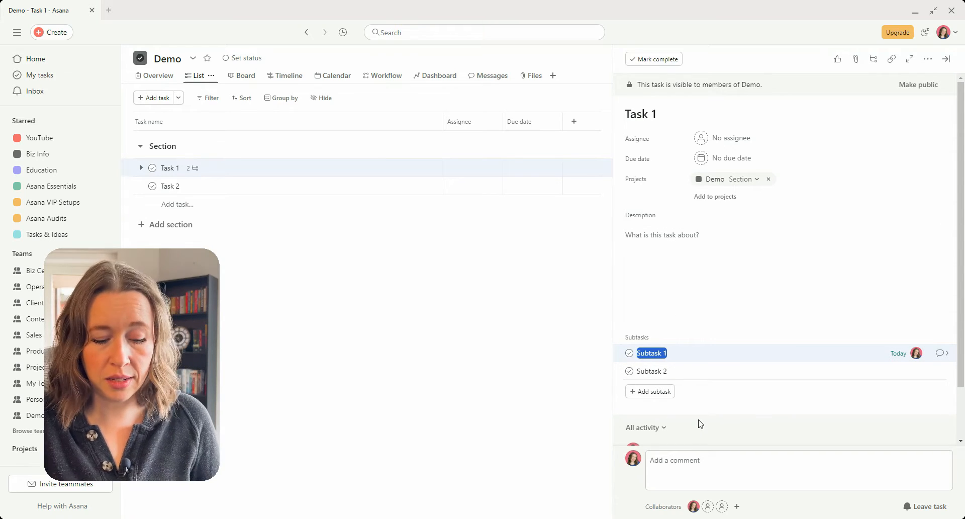
mouse_move(383, 243)
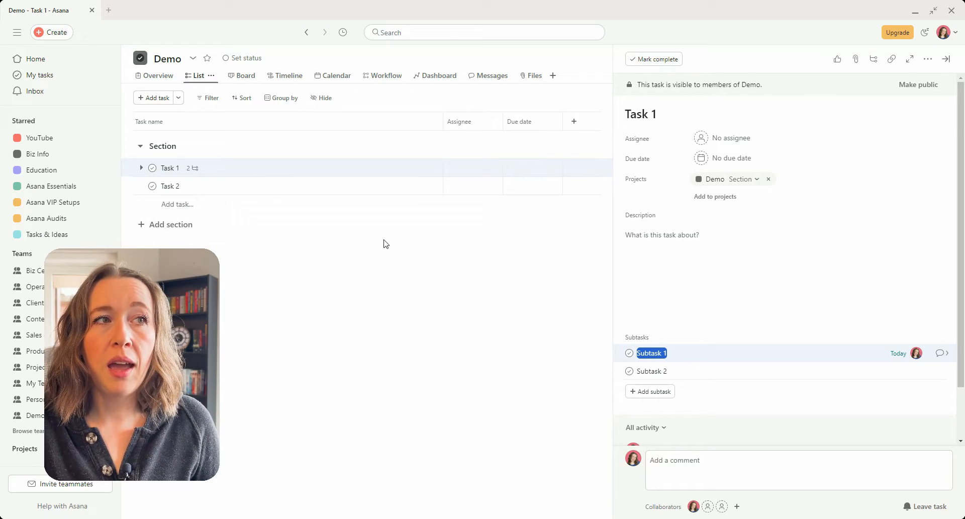
left_click(170, 186)
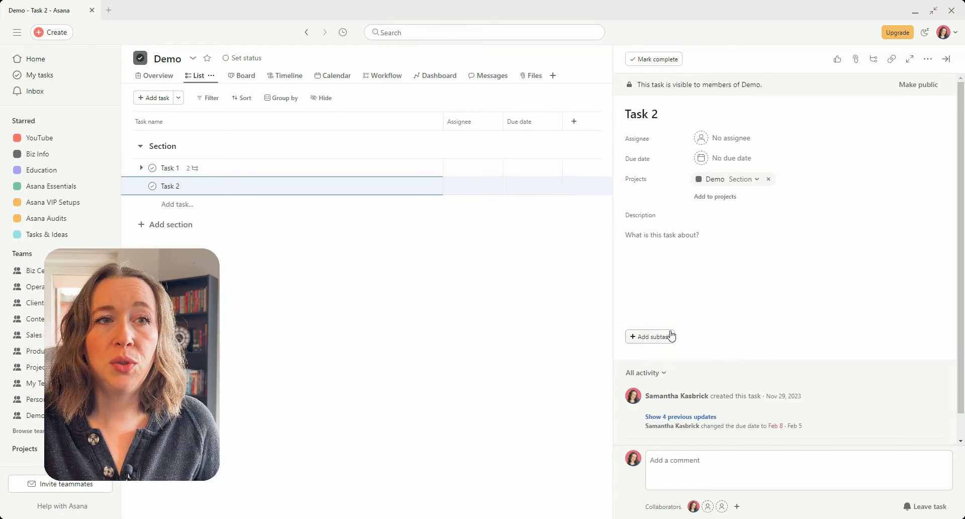
left_click(651, 336)
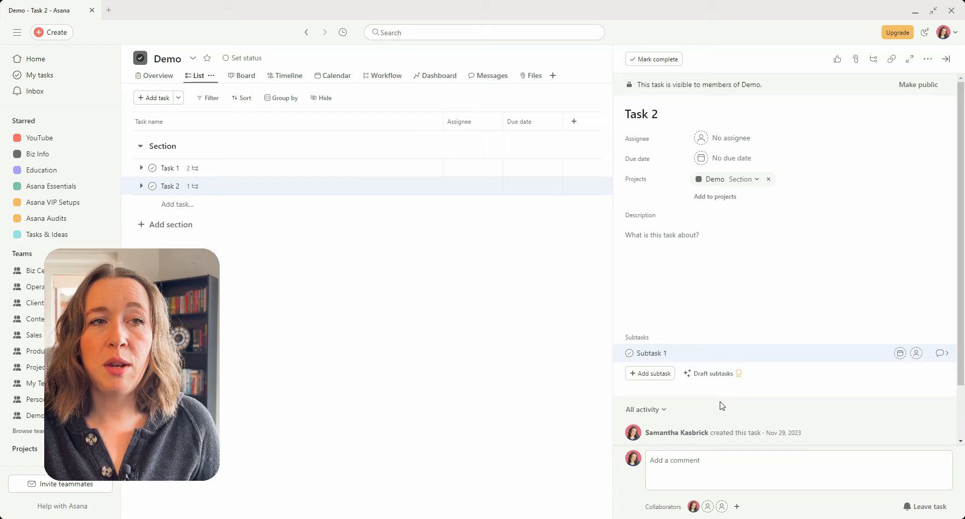
mouse_move(820, 372)
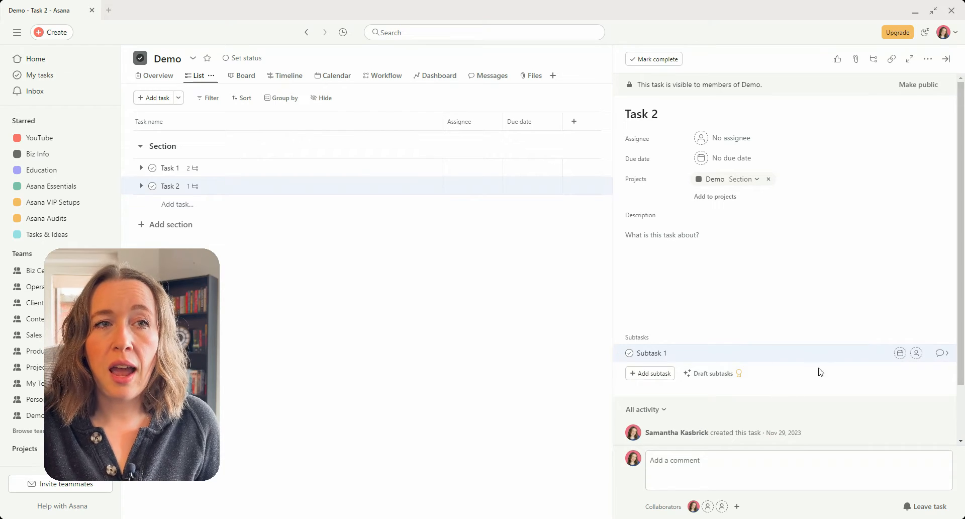
mouse_move(794, 414)
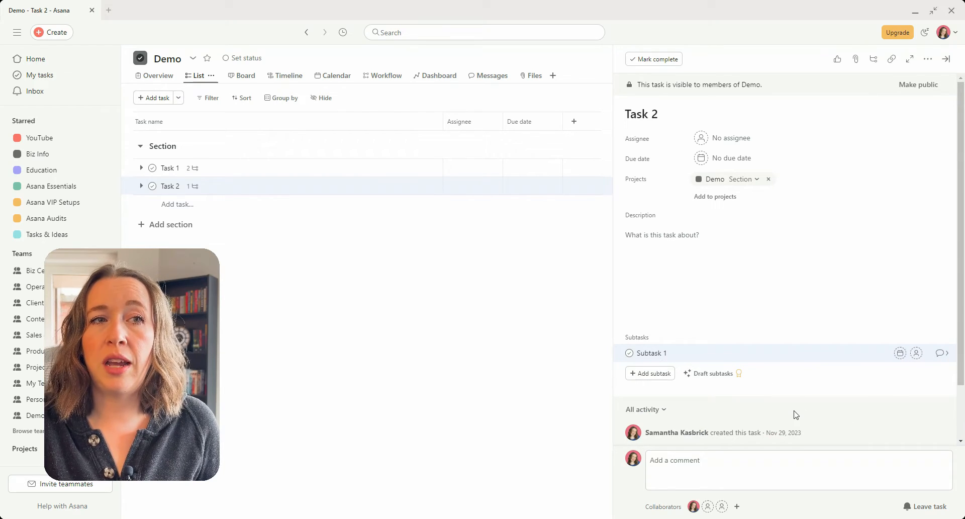
mouse_move(313, 359)
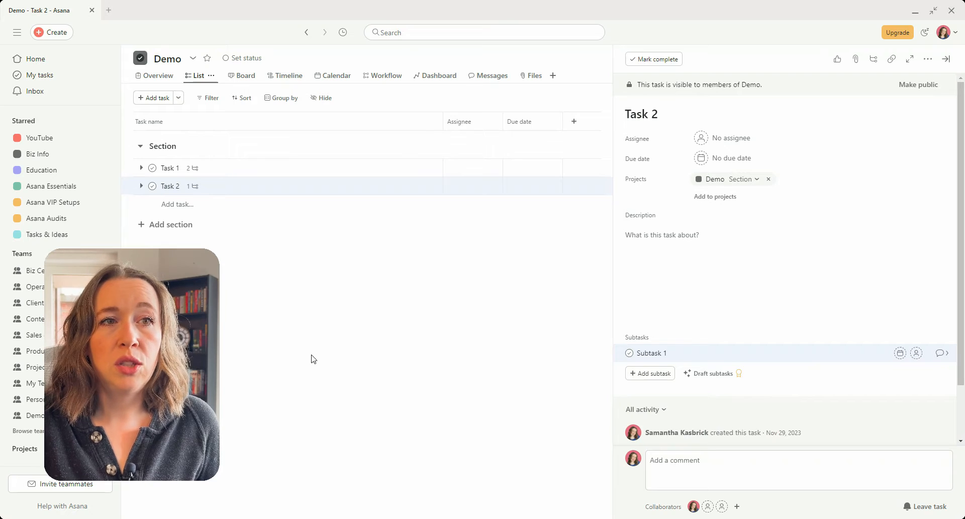
mouse_move(303, 171)
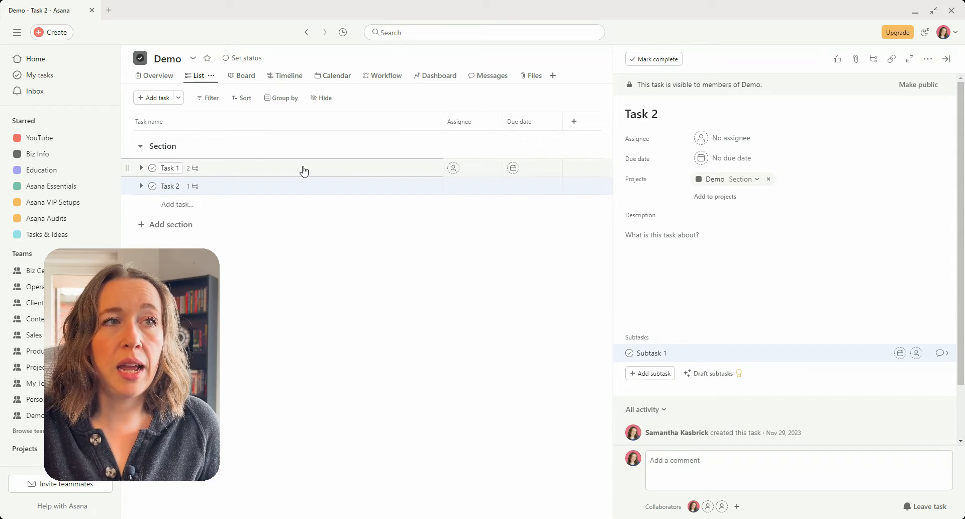
Copy Subtask 1 and Subtask 2 from Task 1 and paste them into Task 2's Subtasks
left_click(170, 167)
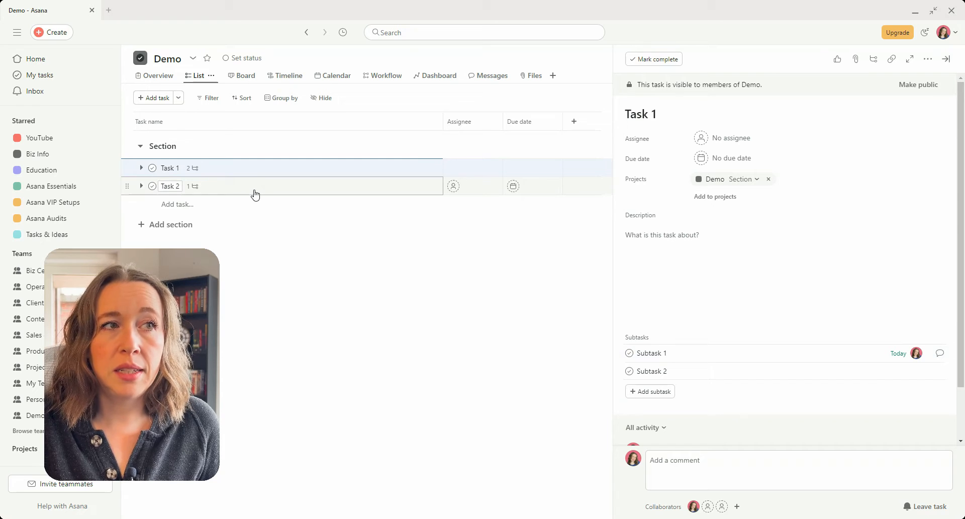
left_click(171, 186)
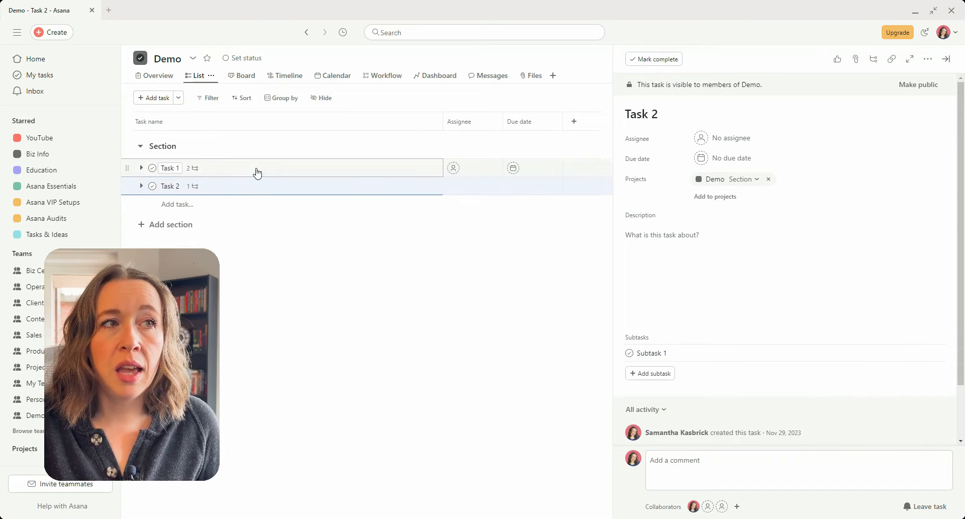
left_click(170, 167)
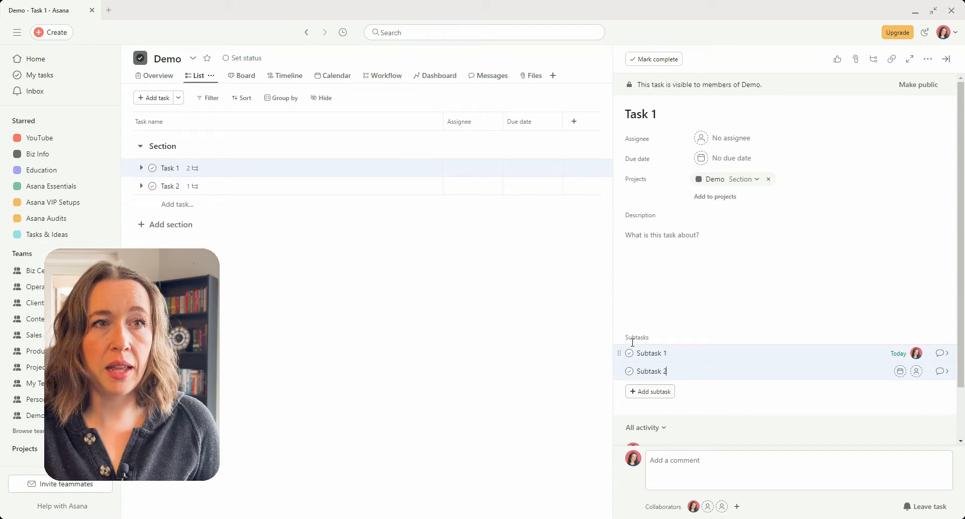
left_click(169, 186)
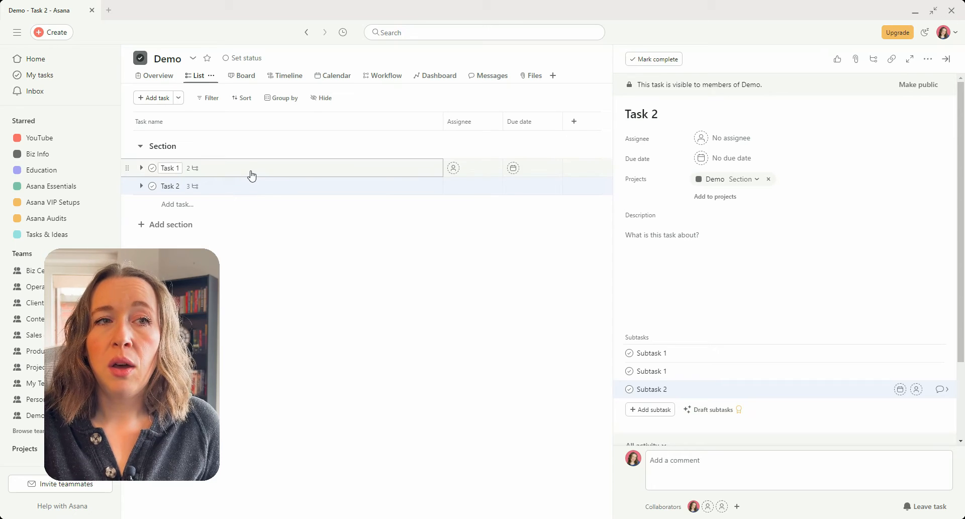
mouse_move(726, 370)
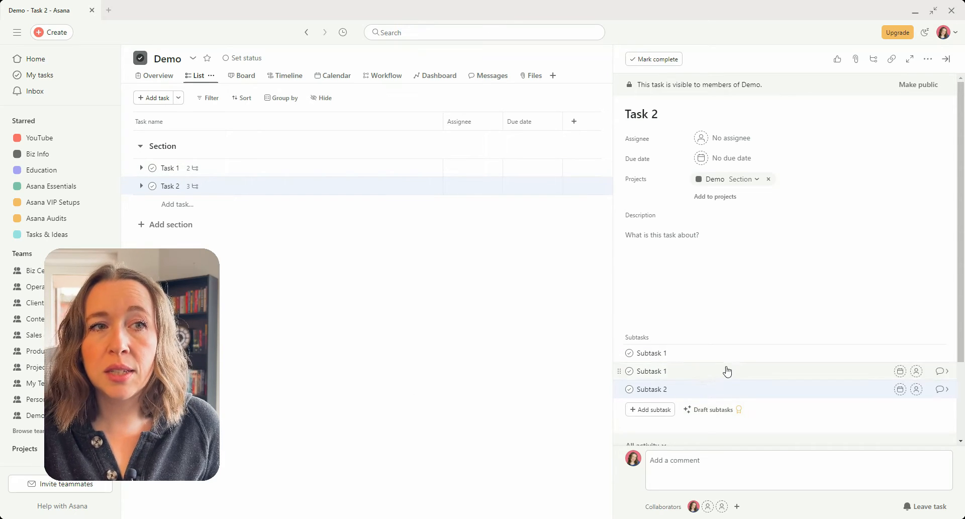